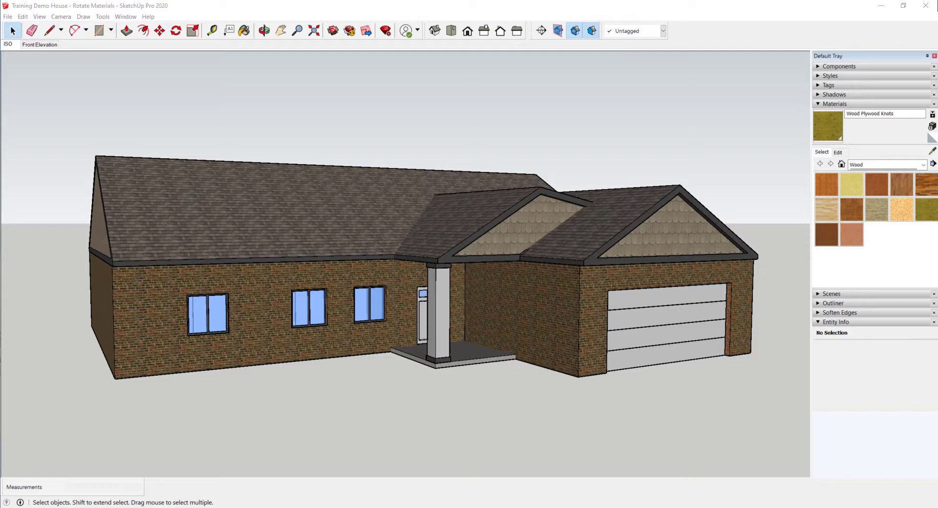
mouse_move(726, 34)
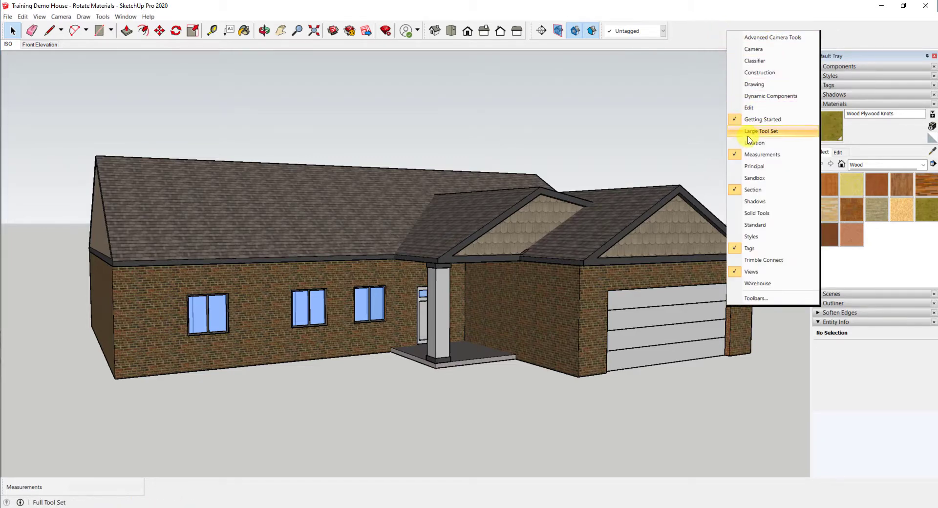
Dock the Large Tool Set toolbar along the left edge of the window
click(761, 131)
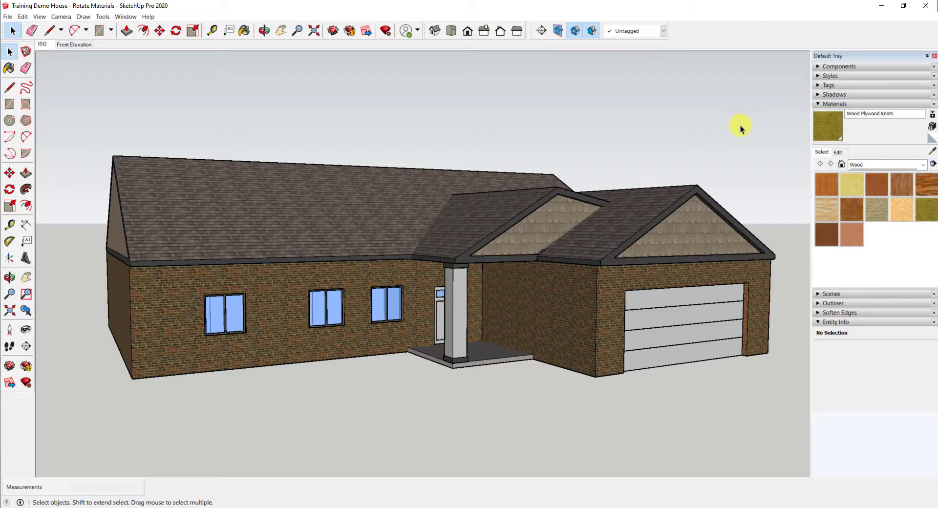
mouse_move(511, 211)
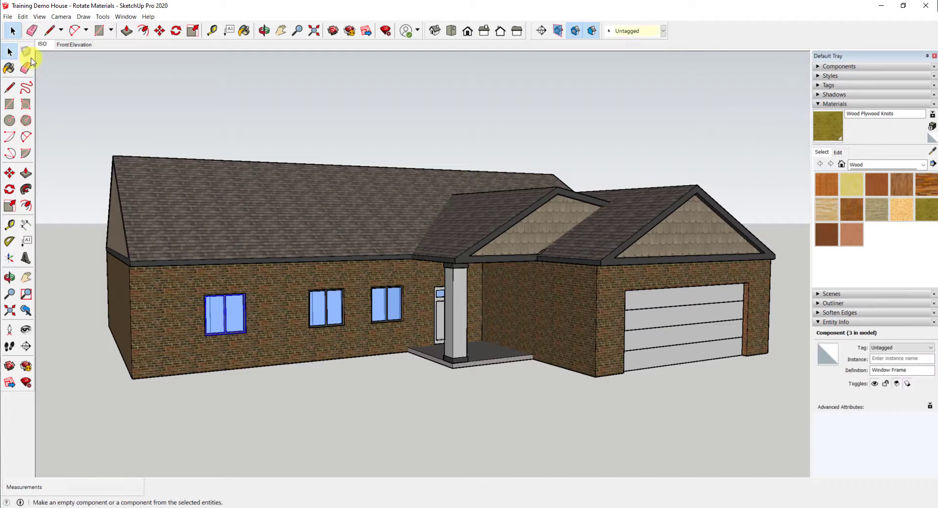
With the Select tool, pick the front brick wall group of the house
click(9, 52)
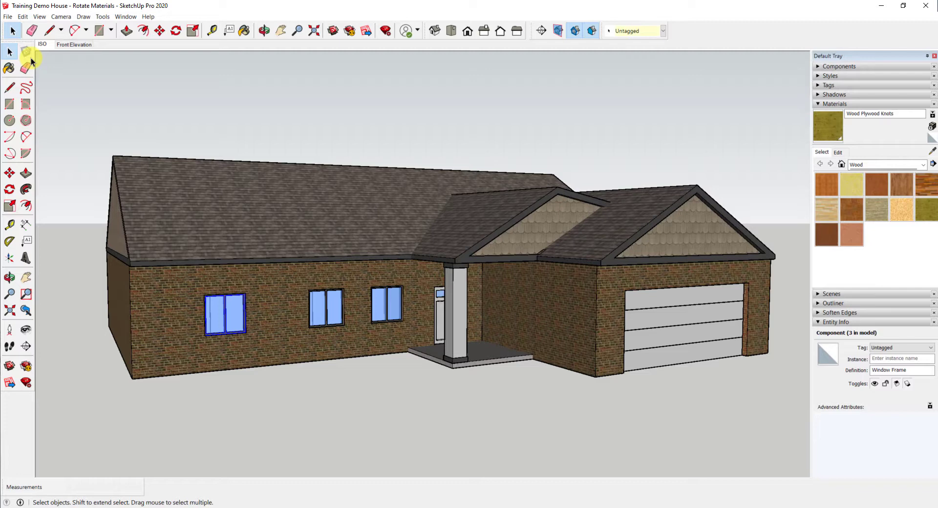
click(137, 299)
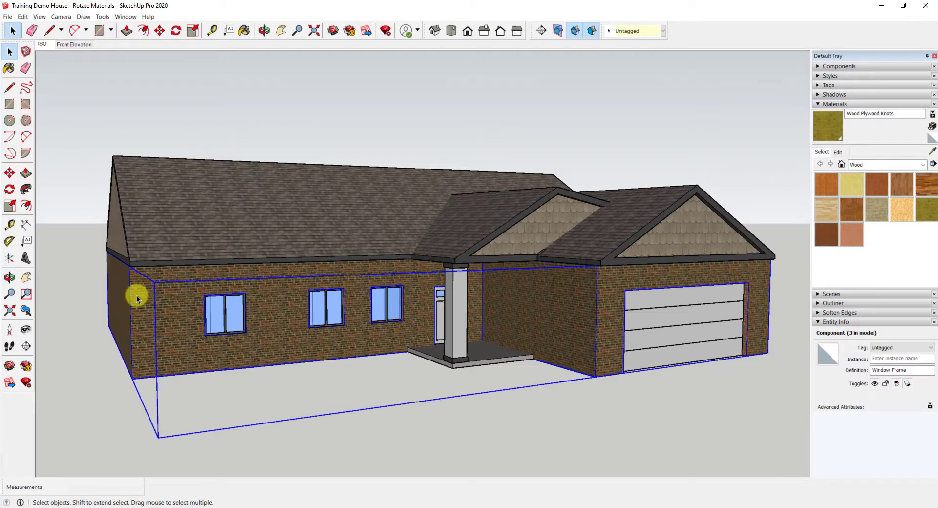